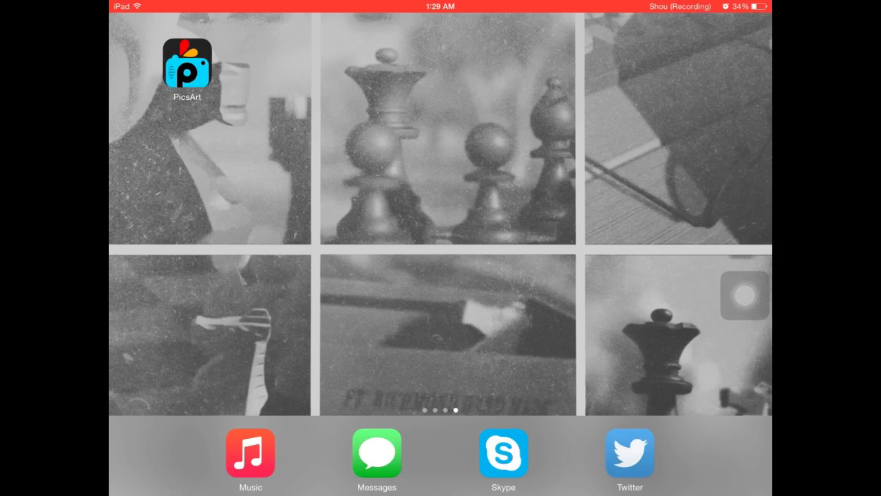
- Launch PicsArt and bring up the new-creation menu (Edit, Collage, Draw, Camera)
{"action": "left_click", "coordinate": [187, 66]}
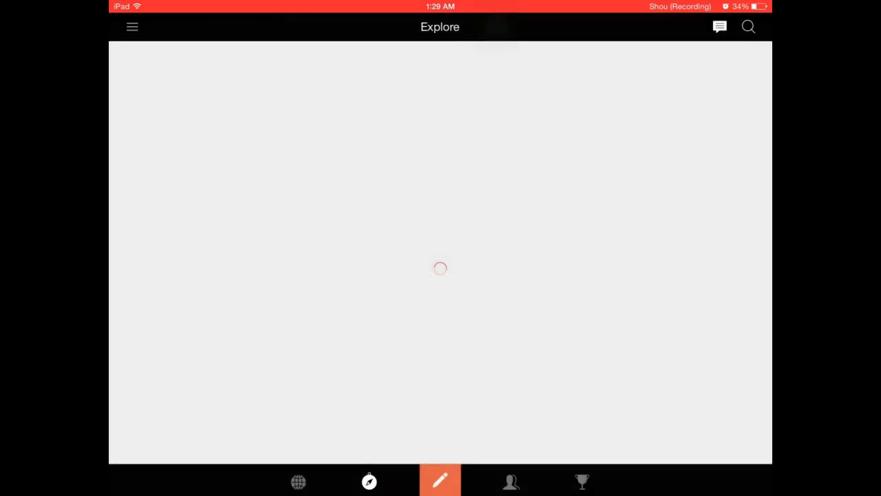
{"action": "left_click", "coordinate": [441, 479]}
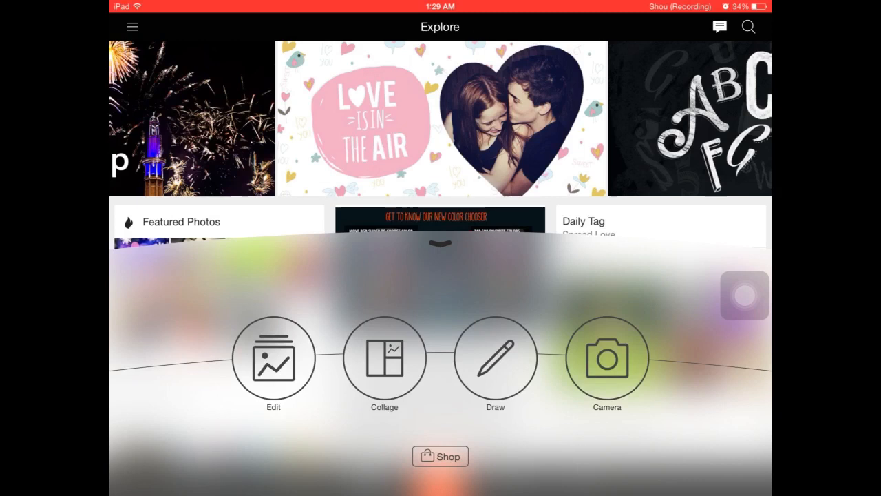
- Create a blank Draw canvas sized 900 × 900
{"action": "left_click", "coordinate": [496, 358]}
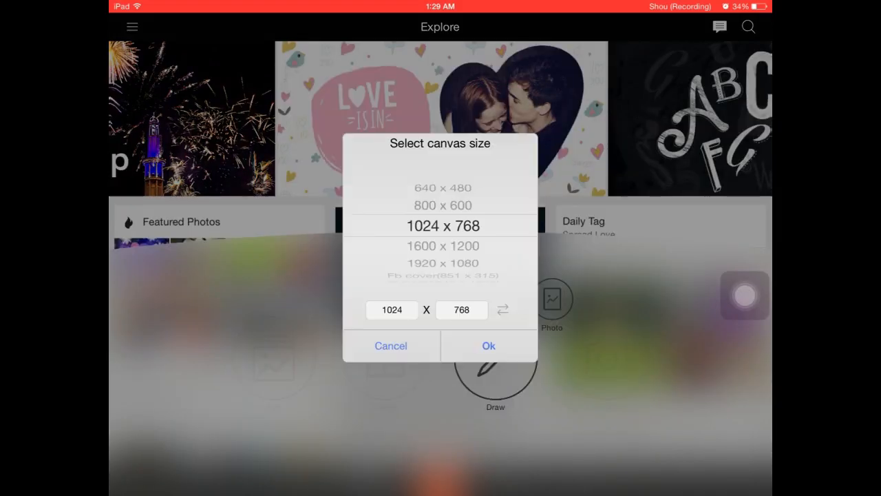
{"action": "left_click", "coordinate": [391, 309]}
{"action": "type", "text": "900"}
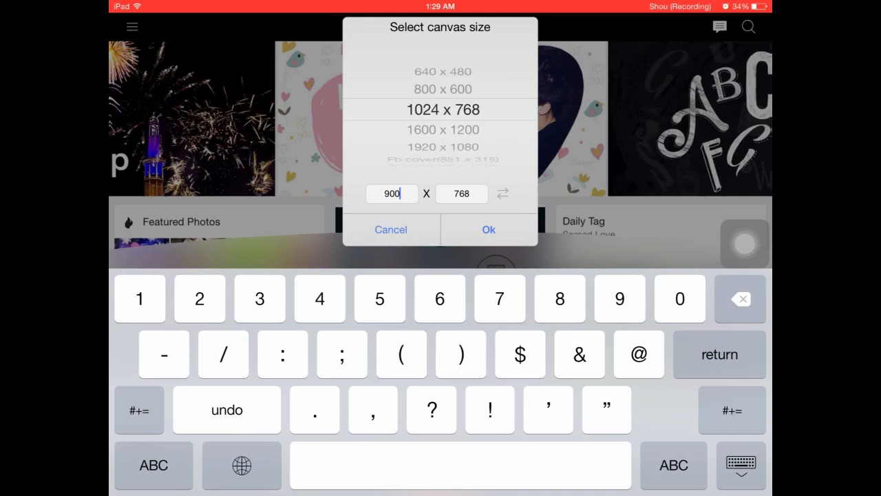
{"action": "left_click", "coordinate": [461, 193]}
{"action": "type", "text": "900"}
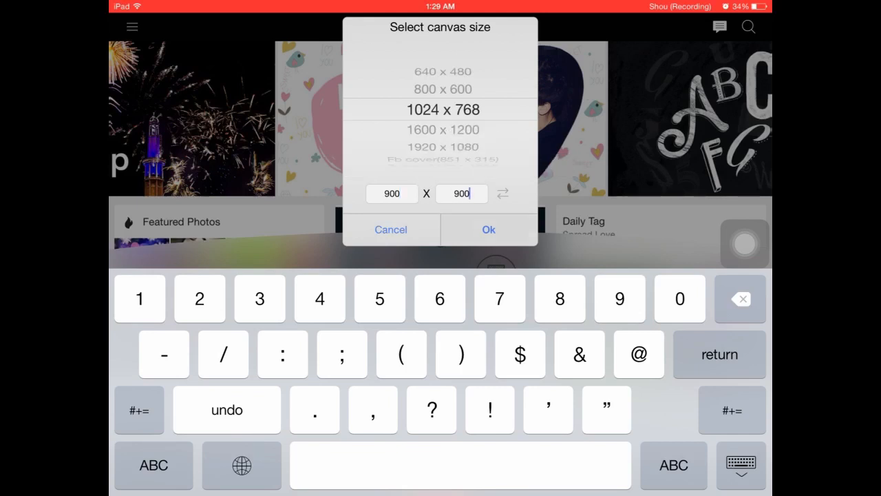
{"action": "left_click", "coordinate": [487, 229]}
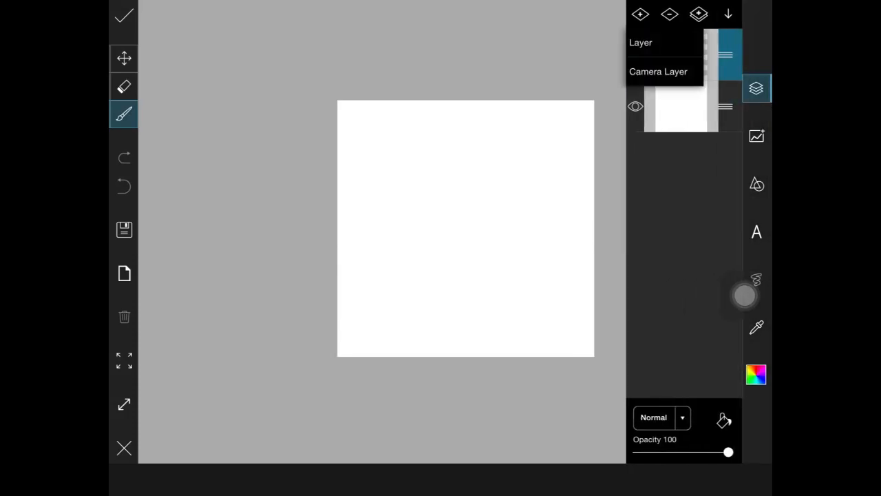
- Add a layer with the starry sky photo and fit it onto the canvas top
{"action": "left_click", "coordinate": [640, 41]}
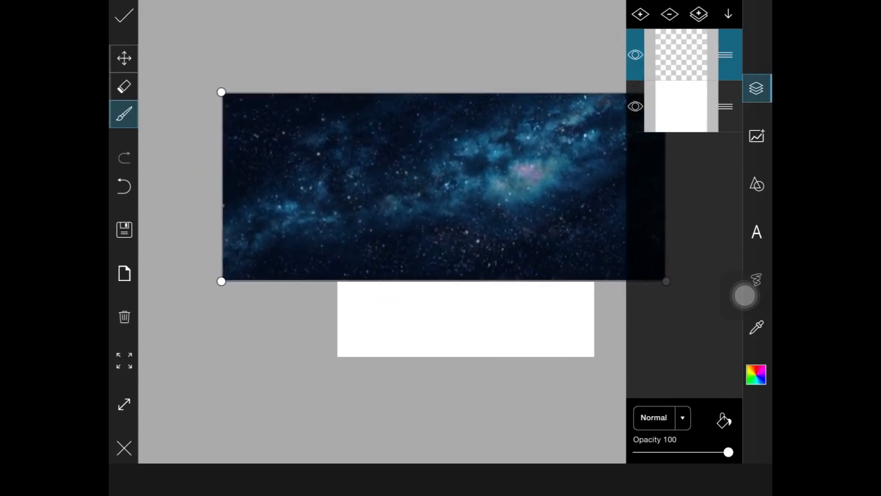
{"action": "left_click_drag", "start_coordinate": [424, 186], "coordinate": [341, 279]}
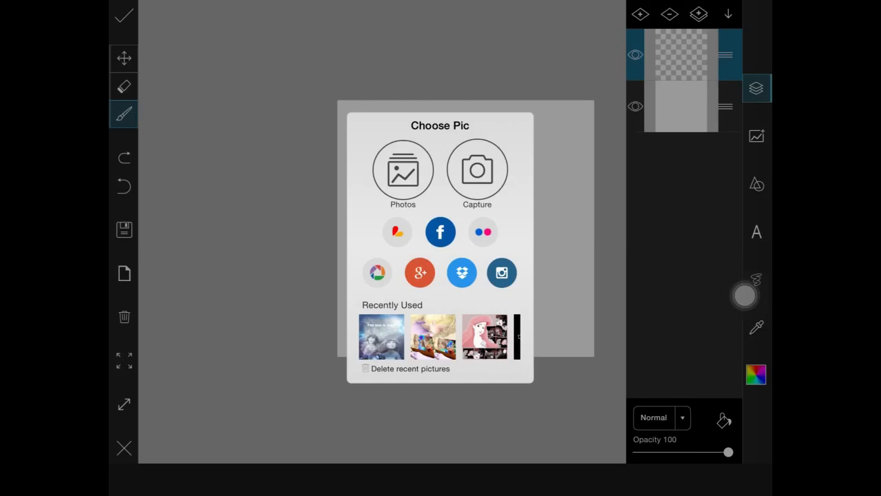
- Pick the two-characters image from Photos and size it across the canvas's lower half
{"action": "left_click", "coordinate": [402, 168]}
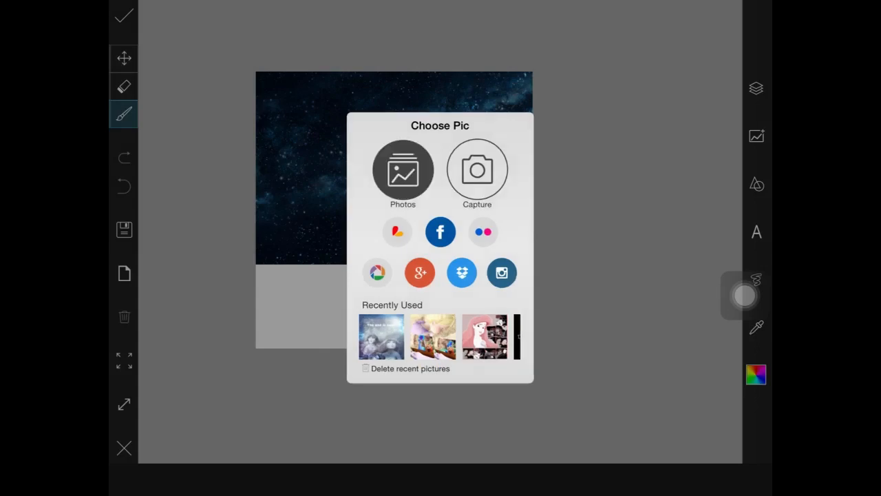
{"action": "left_click", "coordinate": [402, 170]}
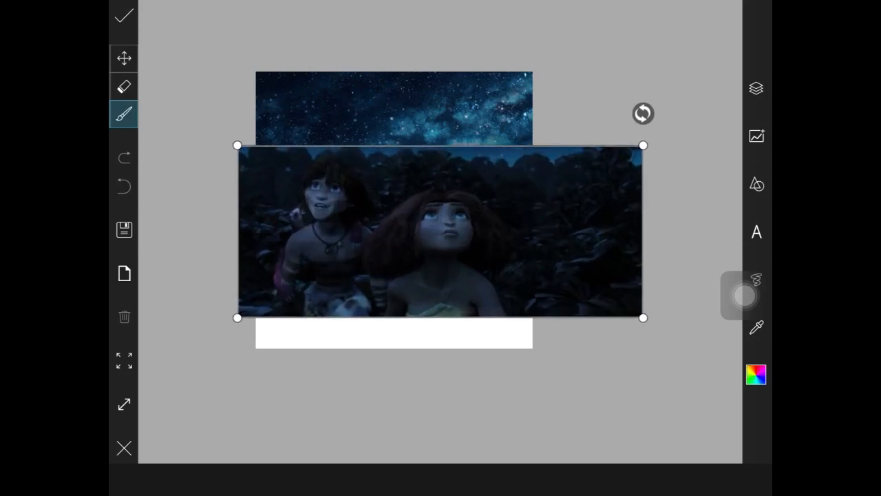
{"action": "left_click_drag", "start_coordinate": [441, 231], "coordinate": [448, 265]}
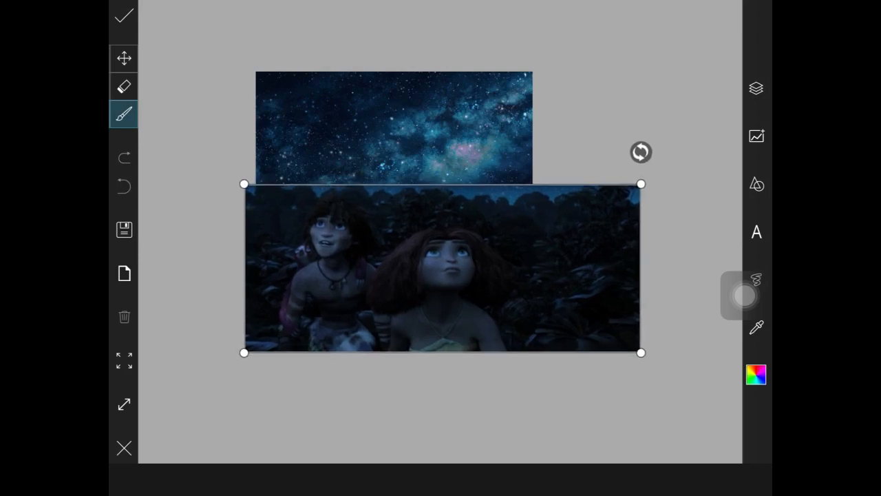
{"action": "left_click_drag", "start_coordinate": [443, 269], "coordinate": [442, 264]}
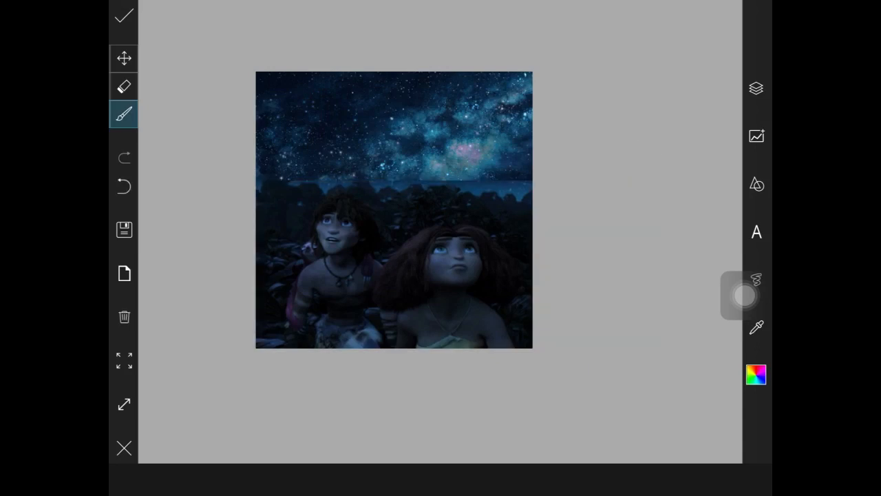
- In the Layers panel hide the top characters layer and make the middle layer active
{"action": "left_click", "coordinate": [756, 88]}
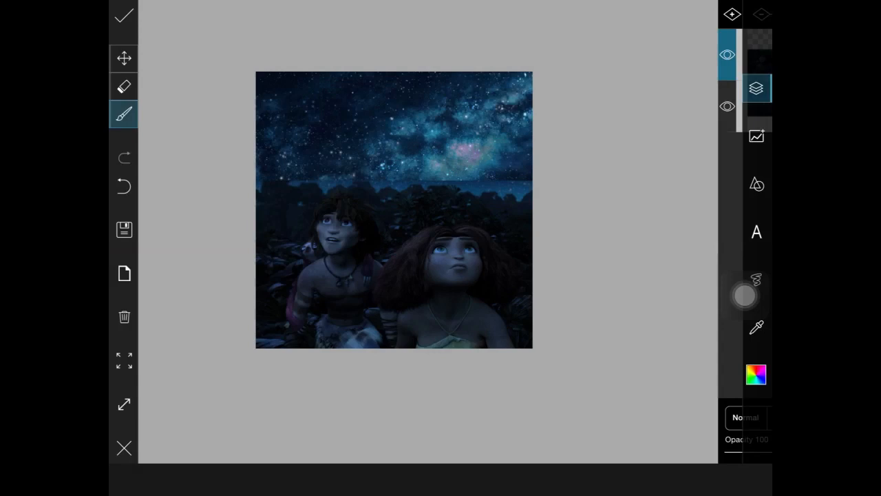
{"action": "left_click", "coordinate": [756, 88]}
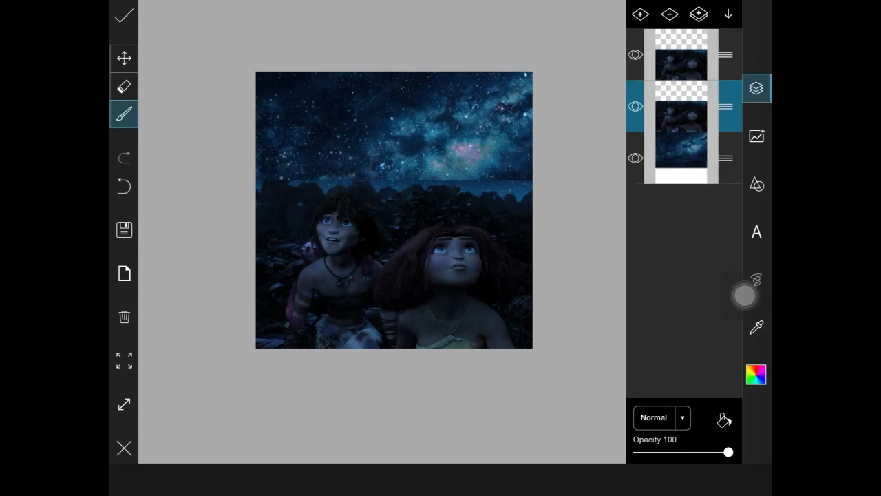
{"action": "left_click", "coordinate": [635, 55]}
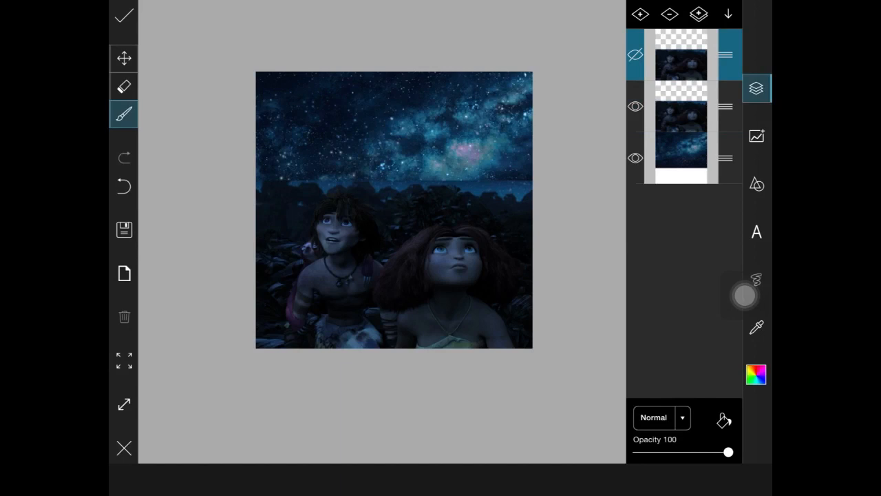
{"action": "left_click", "coordinate": [678, 121]}
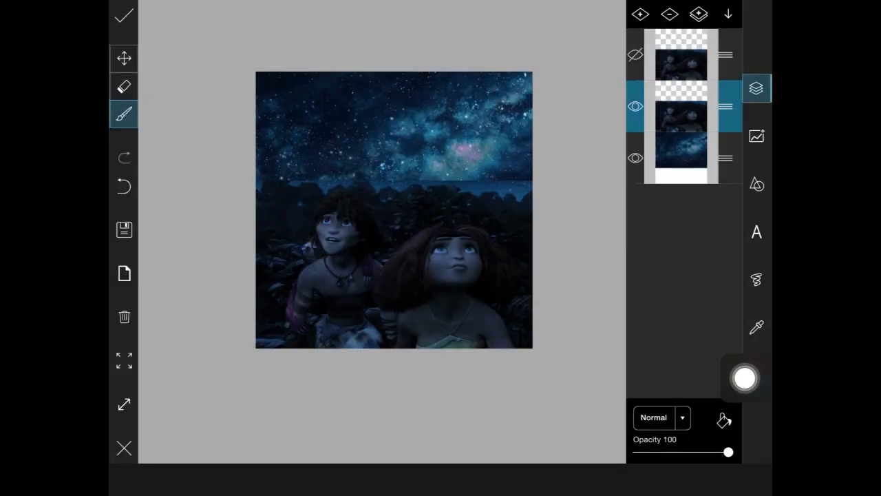
- Enlarge the brush, make its edges fully soft, and switch to the eraser
{"action": "left_click", "coordinate": [124, 114]}
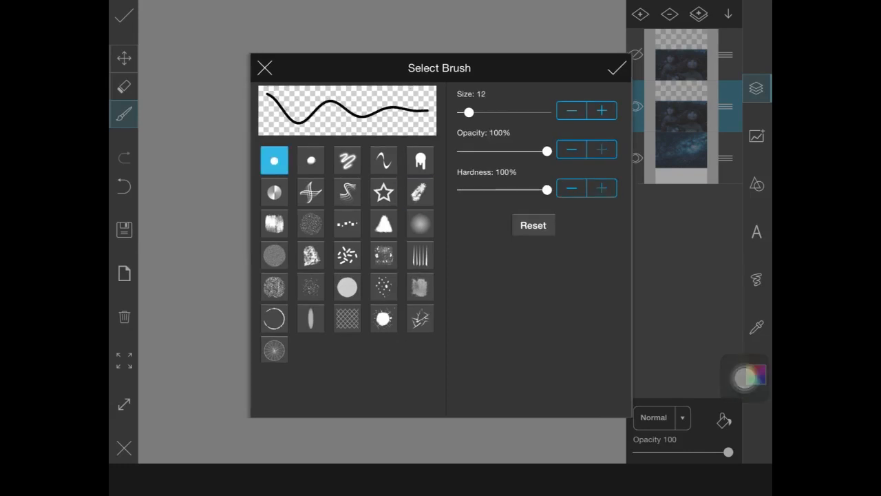
{"action": "left_click_drag", "start_coordinate": [468, 113], "coordinate": [508, 113]}
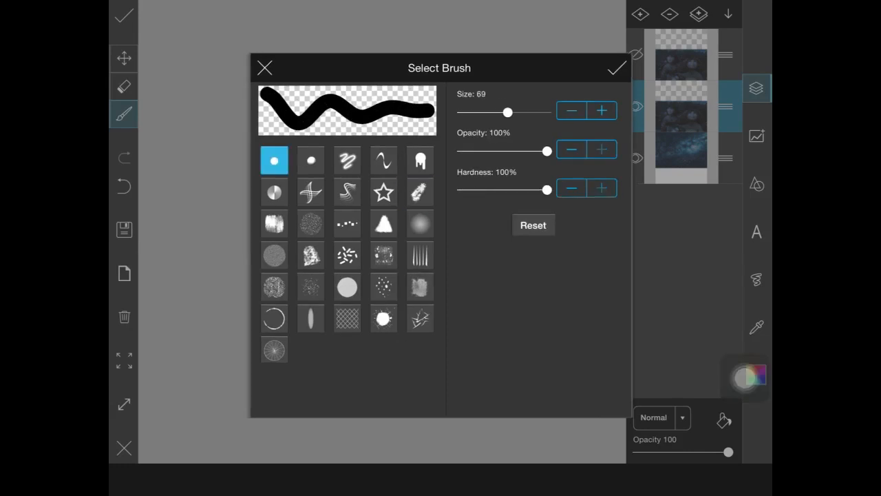
{"action": "left_click_drag", "start_coordinate": [548, 190], "coordinate": [485, 190]}
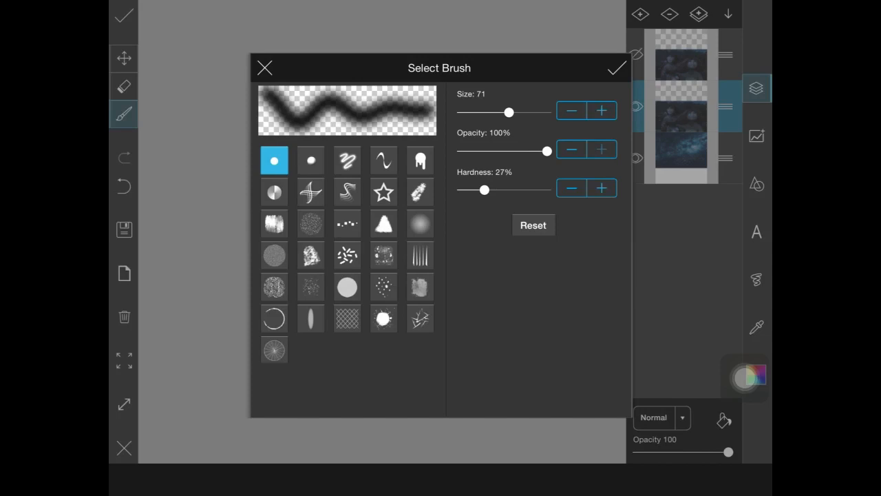
{"action": "left_click_drag", "start_coordinate": [485, 190], "coordinate": [462, 190]}
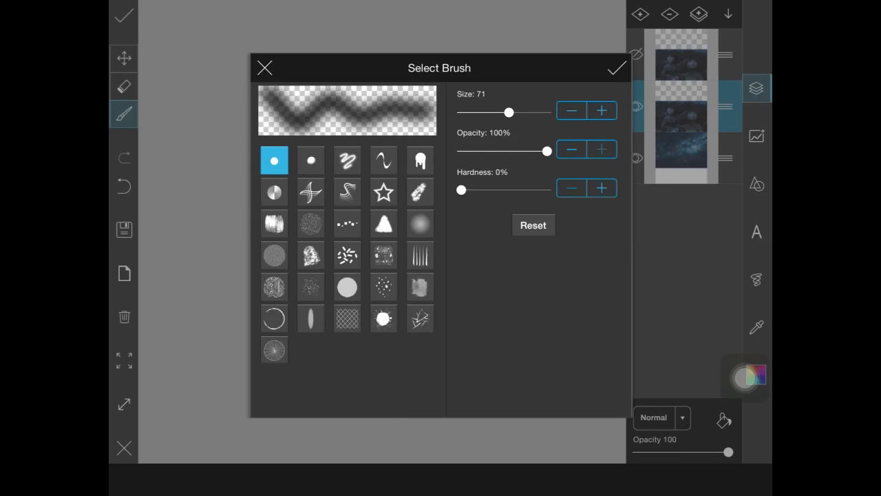
{"action": "left_click", "coordinate": [615, 67]}
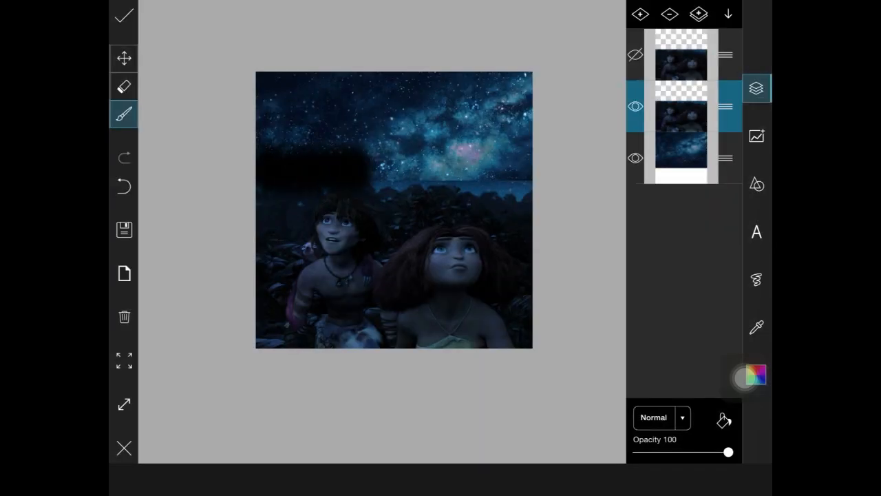
{"action": "left_click", "coordinate": [124, 85]}
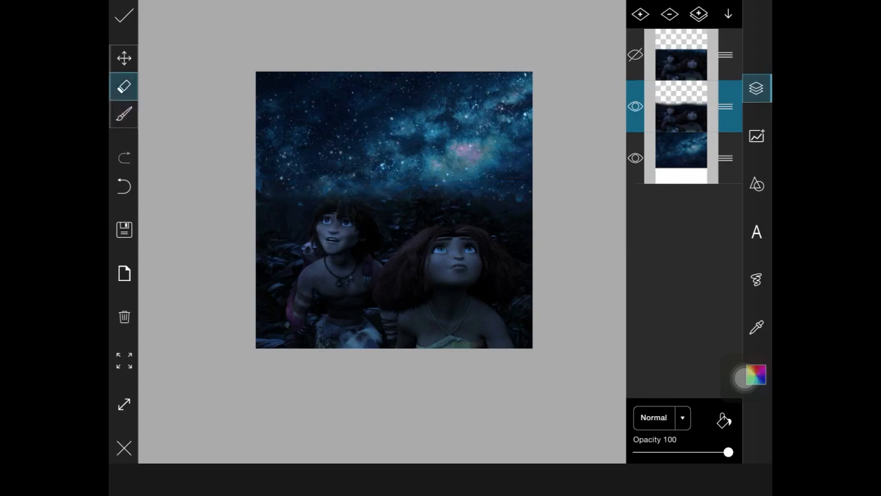
- Lower the eraser brush opacity and erase the sky softly along the characters' seam
{"action": "left_click", "coordinate": [124, 114]}
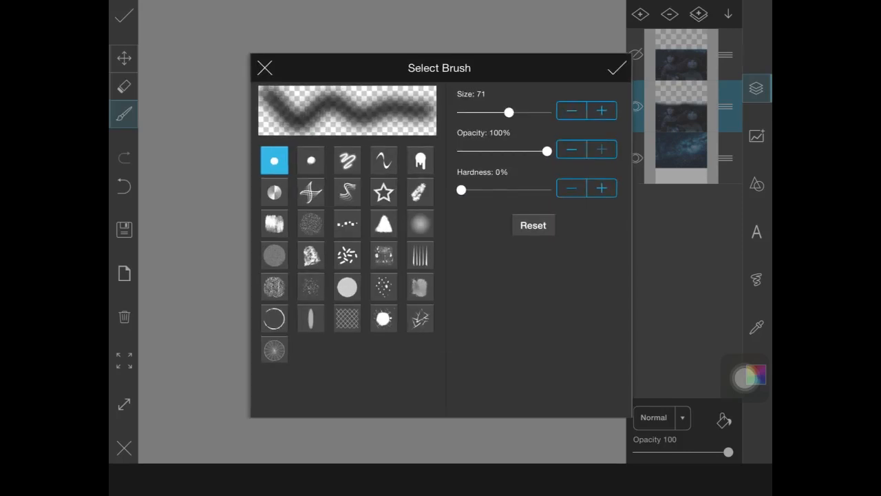
{"action": "left_click_drag", "start_coordinate": [548, 150], "coordinate": [526, 151]}
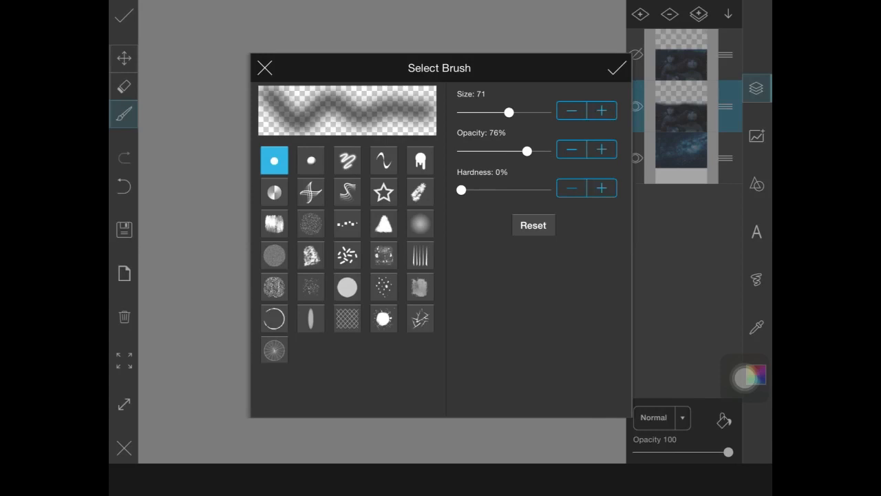
{"action": "left_click", "coordinate": [614, 67]}
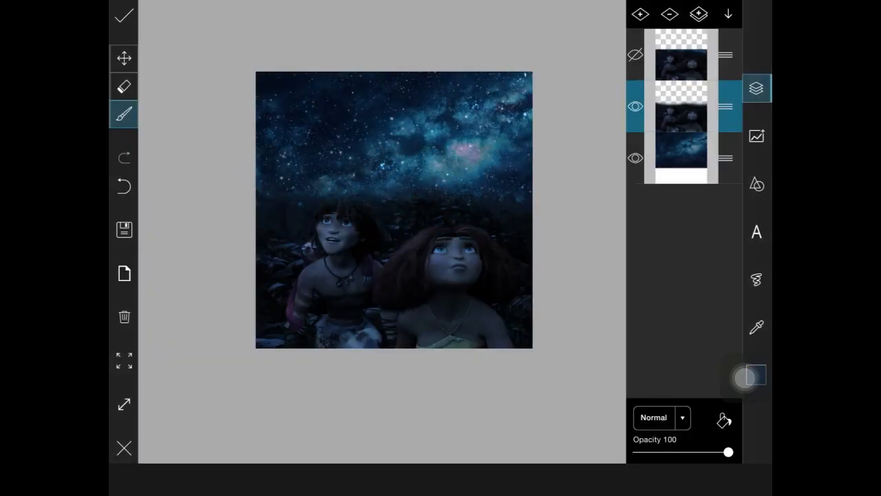
{"action": "left_click", "coordinate": [124, 86]}
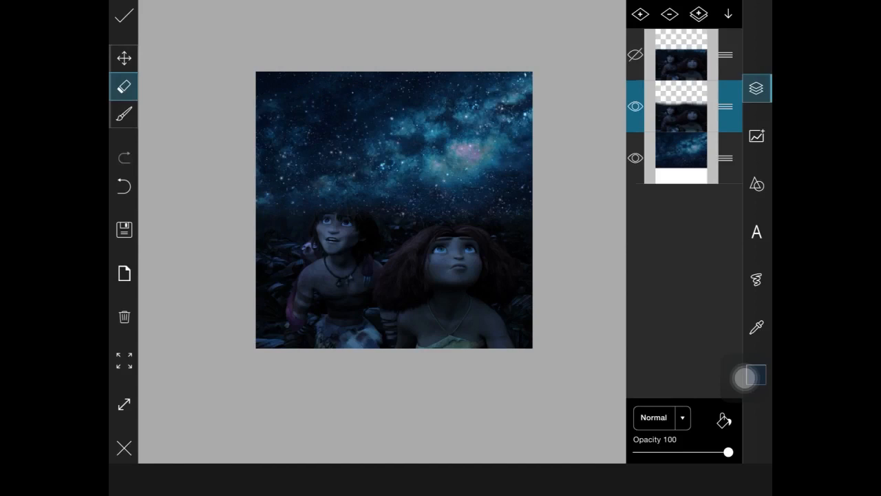
{"action": "left_click", "coordinate": [124, 114]}
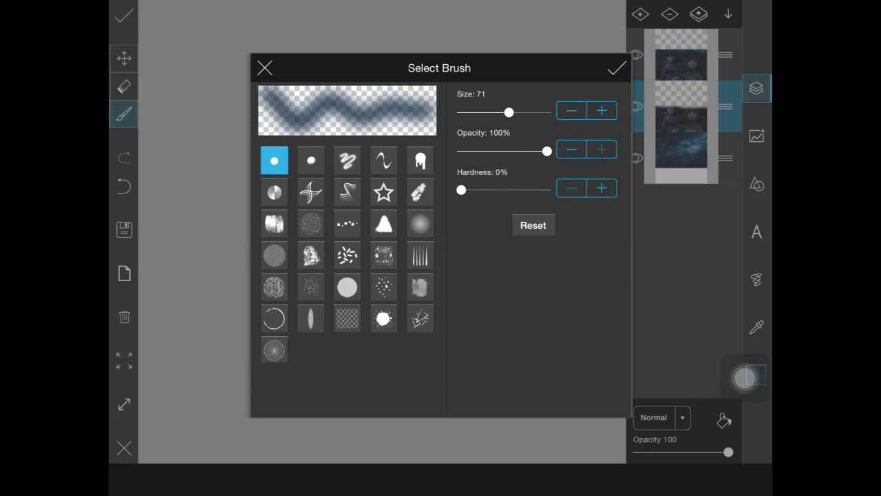
- Set a smaller, harder brush (size 37, hardness 33%), erase sky over the girl's face, then add a layer
{"action": "left_click", "coordinate": [616, 68]}
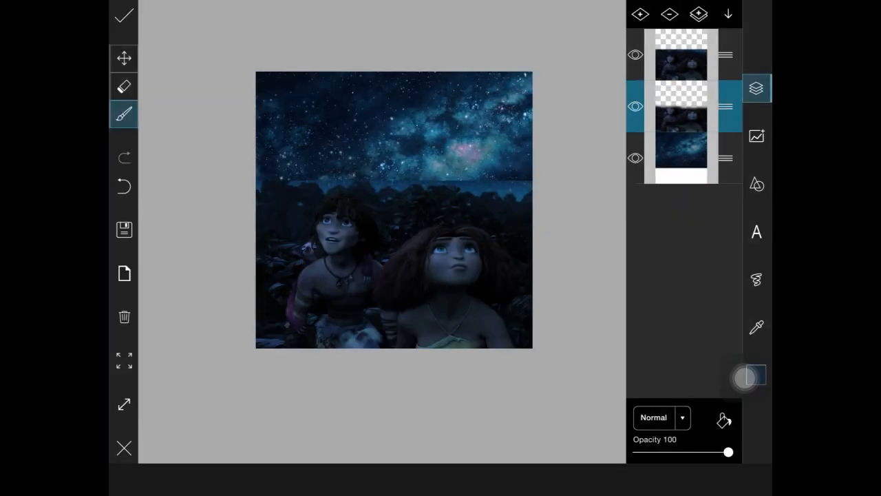
{"action": "left_click", "coordinate": [124, 113]}
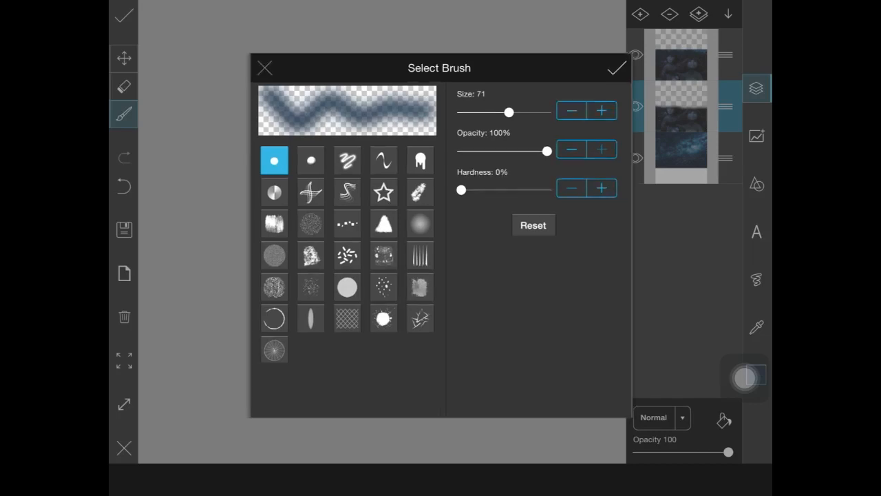
{"action": "left_click", "coordinate": [614, 68]}
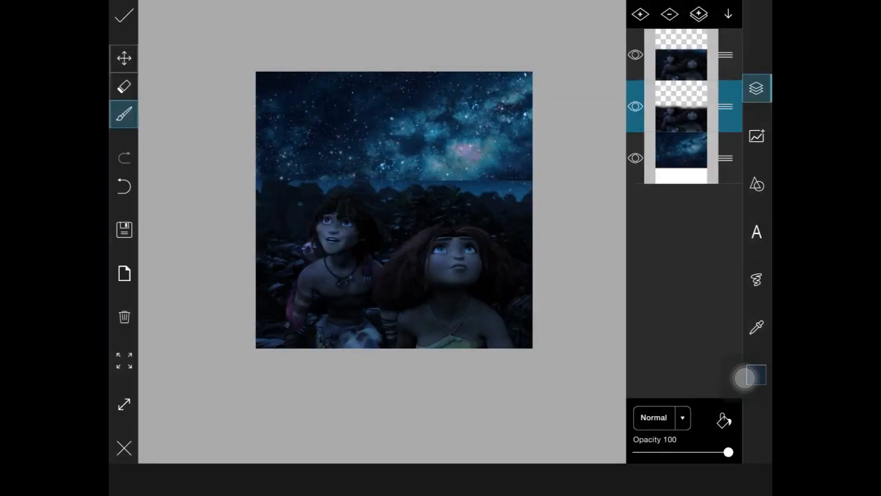
{"action": "left_click", "coordinate": [124, 113]}
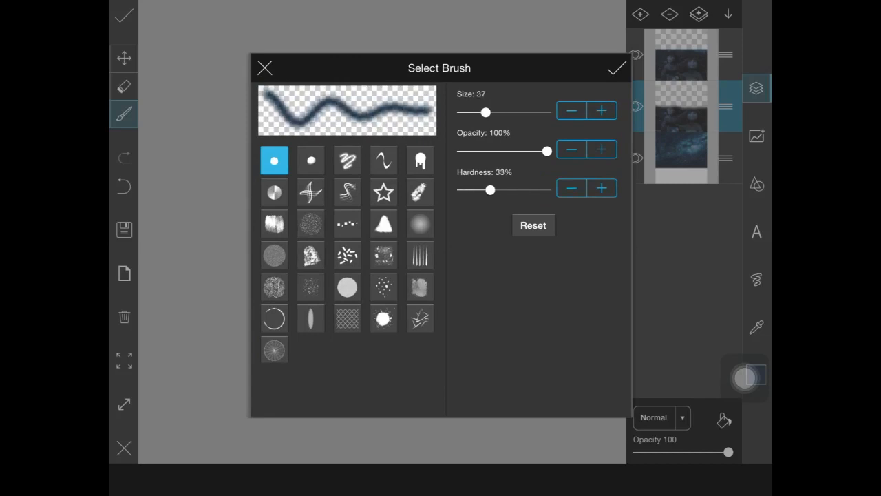
{"action": "left_click_drag", "start_coordinate": [490, 190], "coordinate": [471, 191]}
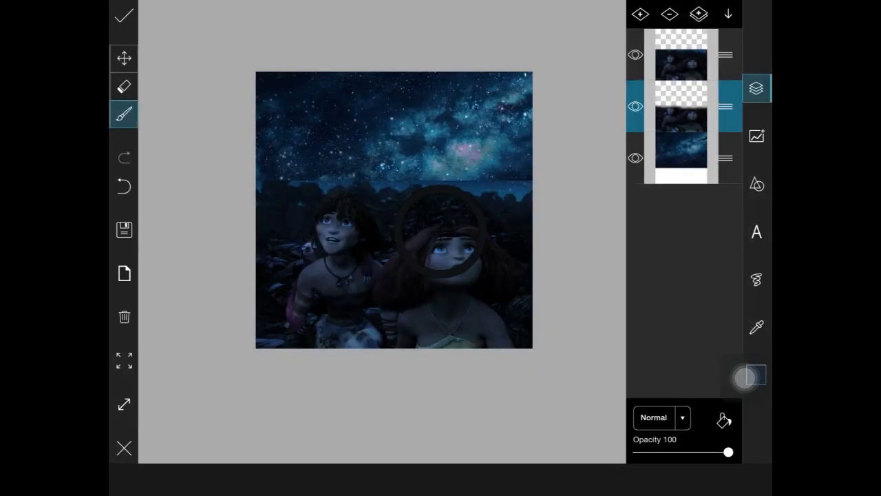
{"action": "left_click", "coordinate": [635, 55]}
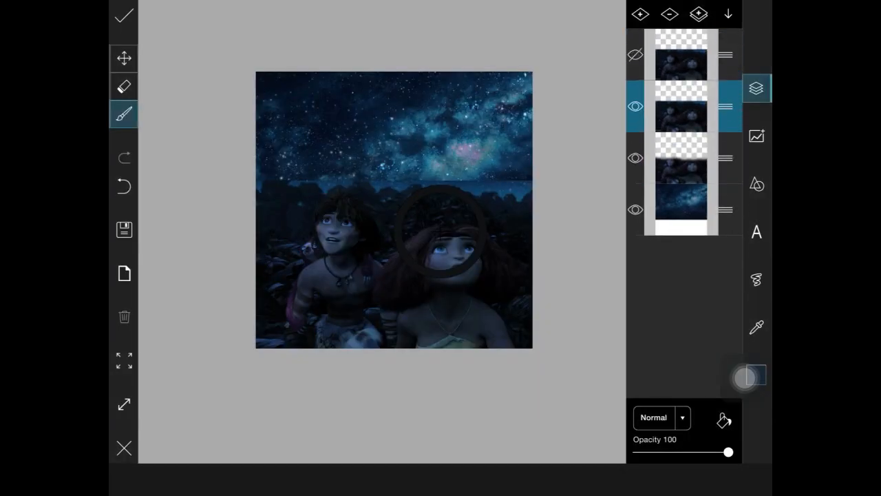
- Raise brush hardness to about 38% and clean the sky blend above the boy's head
{"action": "left_click", "coordinate": [124, 85]}
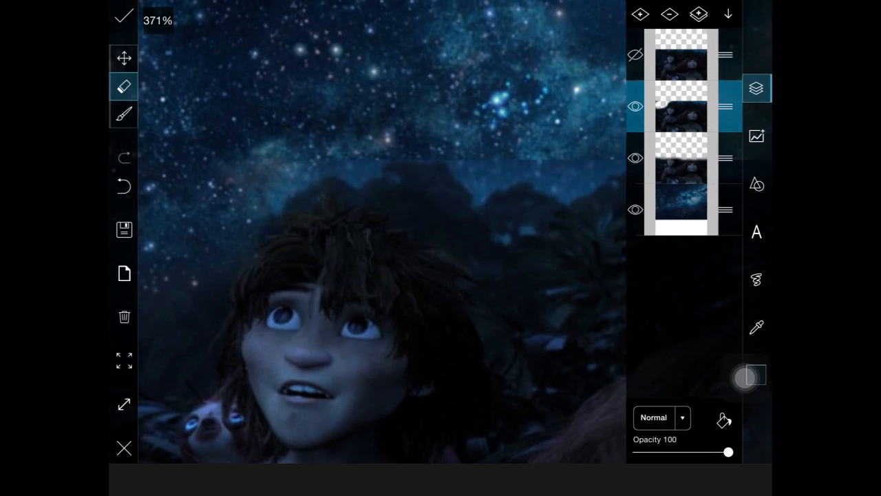
{"action": "left_click", "coordinate": [124, 114]}
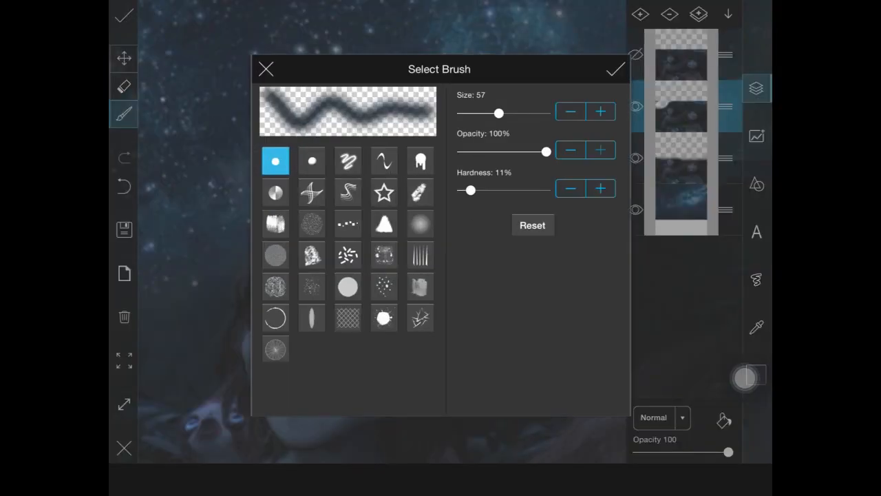
{"action": "left_click_drag", "start_coordinate": [471, 190], "coordinate": [495, 190]}
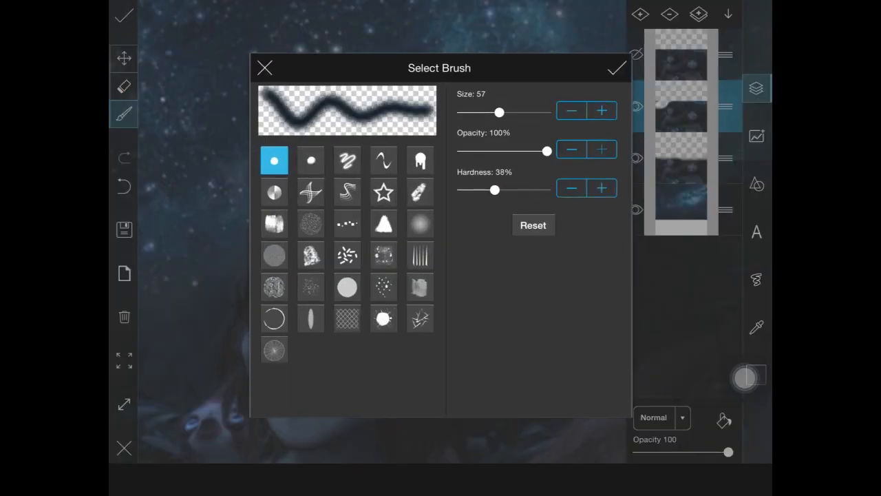
{"action": "left_click", "coordinate": [617, 68]}
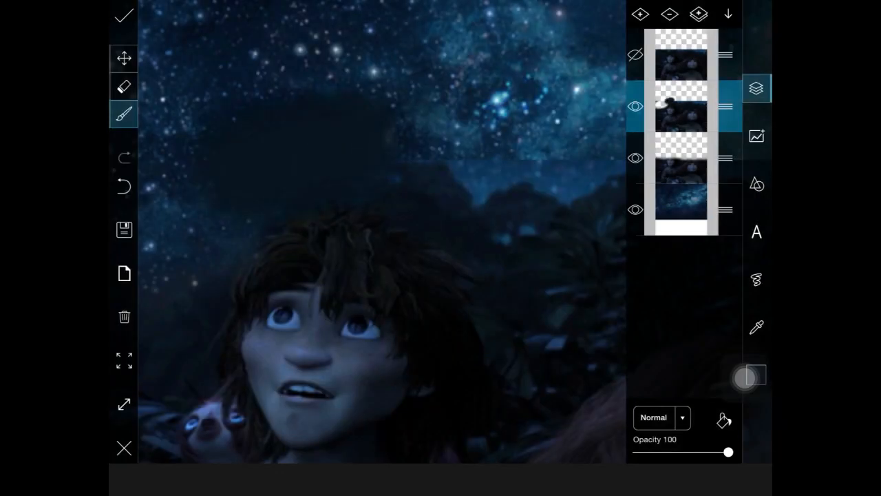
- Erase the remaining sky over both characters so they show clearly beneath it
{"action": "left_click", "coordinate": [124, 85]}
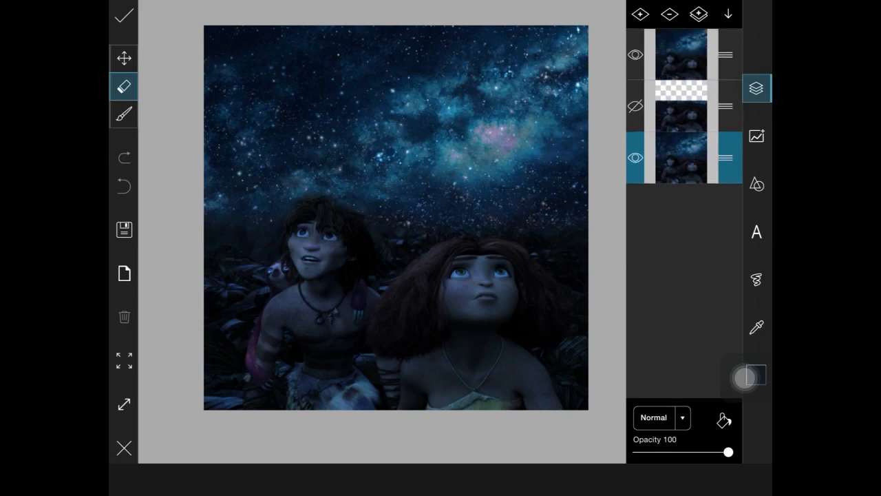
- Set the top layer's blend mode to Screen to brighten the starry sky
{"action": "left_click", "coordinate": [682, 105]}
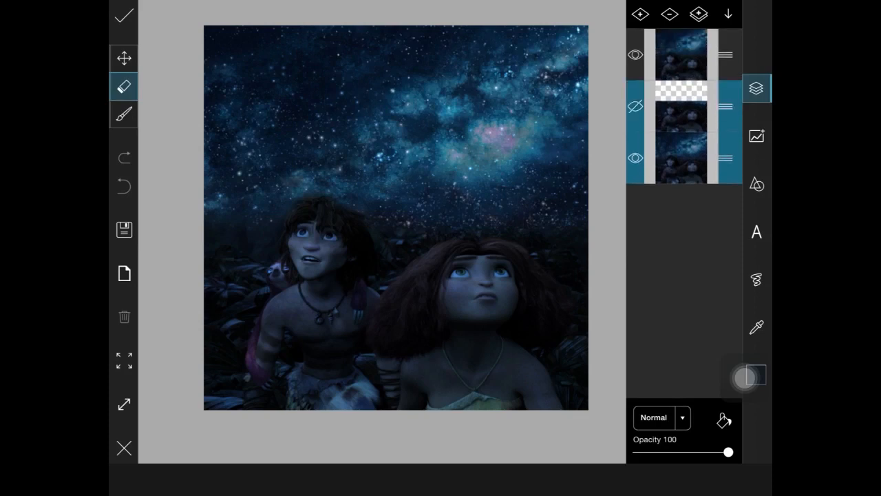
{"action": "left_click", "coordinate": [635, 104]}
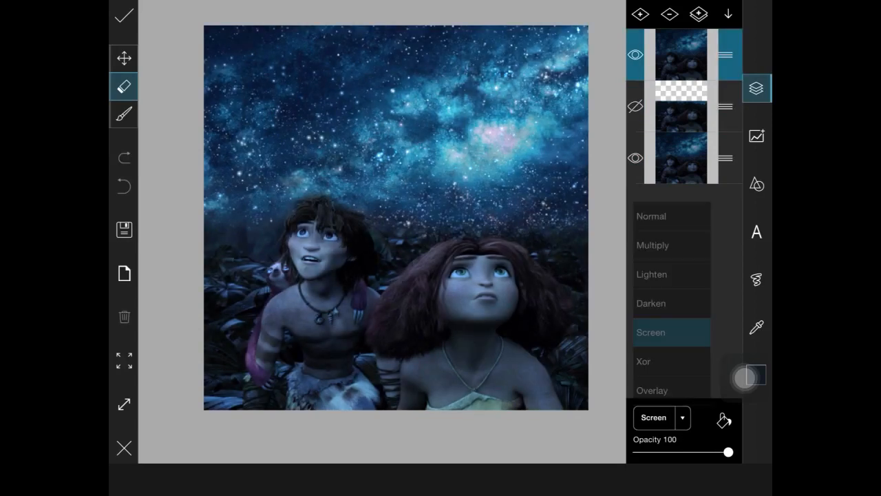
{"action": "left_click", "coordinate": [650, 332]}
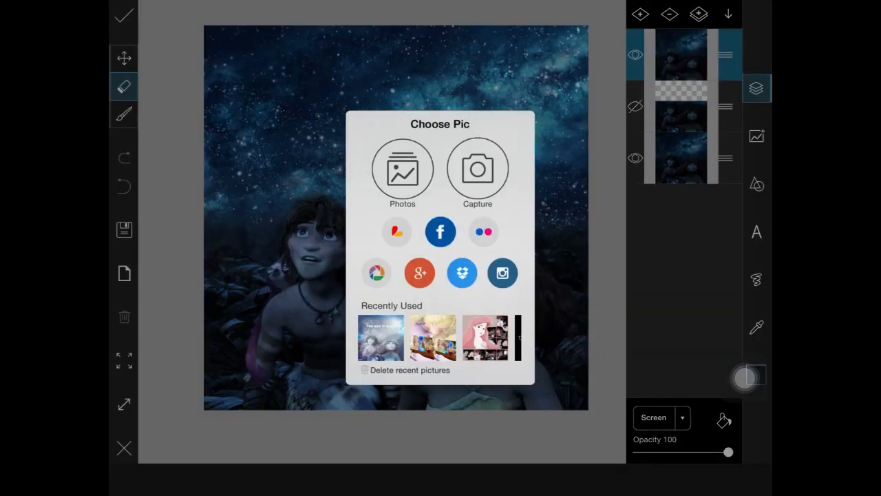
- Pick the sparkle image from a photo album as a new overlay layer
{"action": "left_click", "coordinate": [402, 169]}
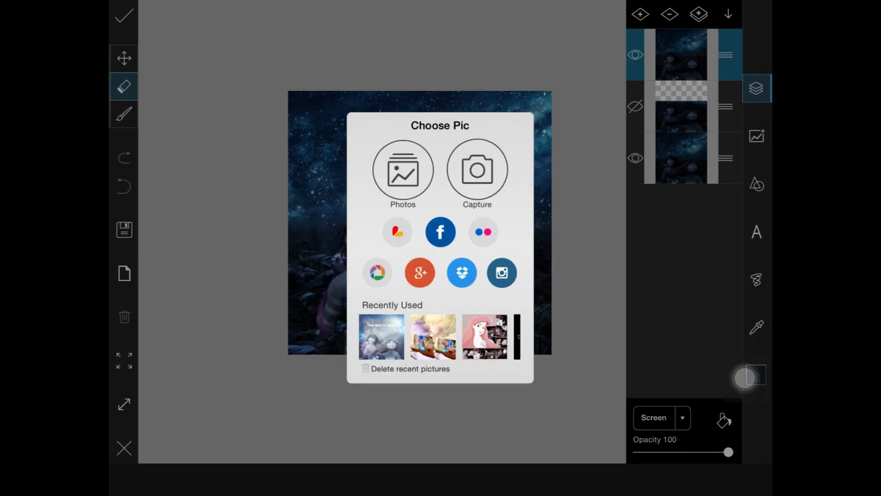
{"action": "left_click", "coordinate": [402, 172]}
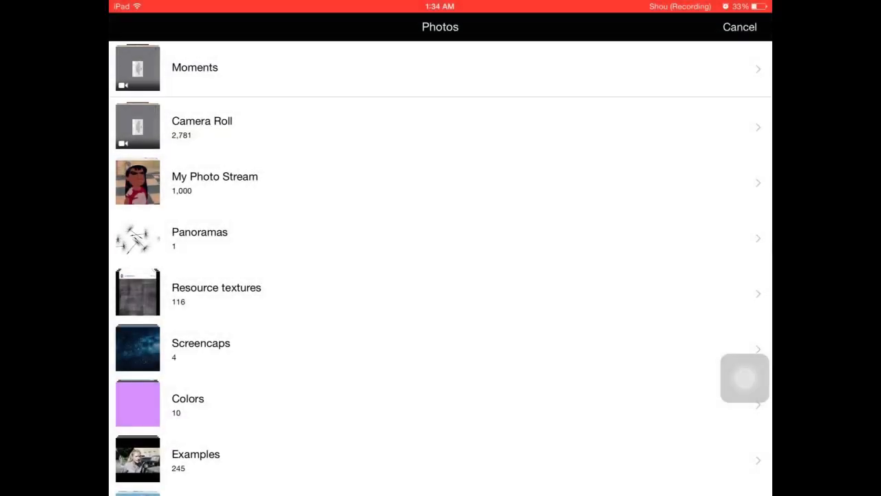
{"action": "left_click", "coordinate": [739, 28]}
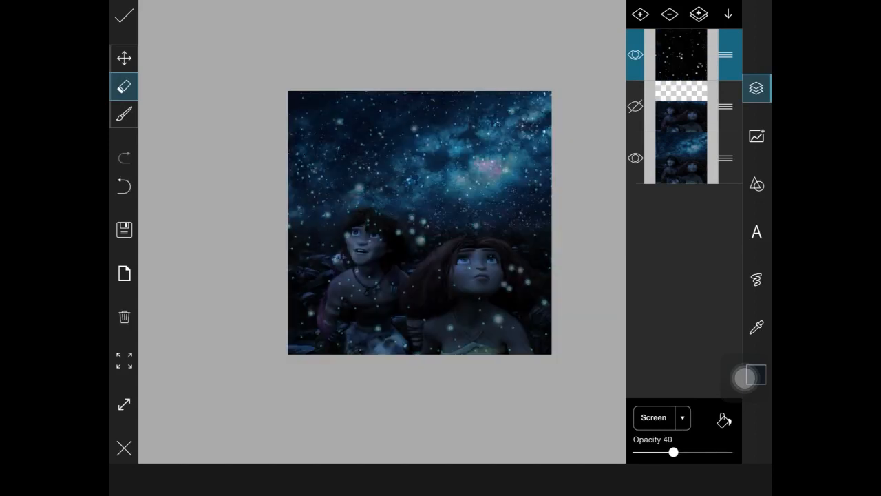
- Try Overlay, Darken and Multiply on the sparkle layer, settle on Screen at 54 opacity
{"action": "left_click_drag", "start_coordinate": [674, 452], "coordinate": [730, 451]}
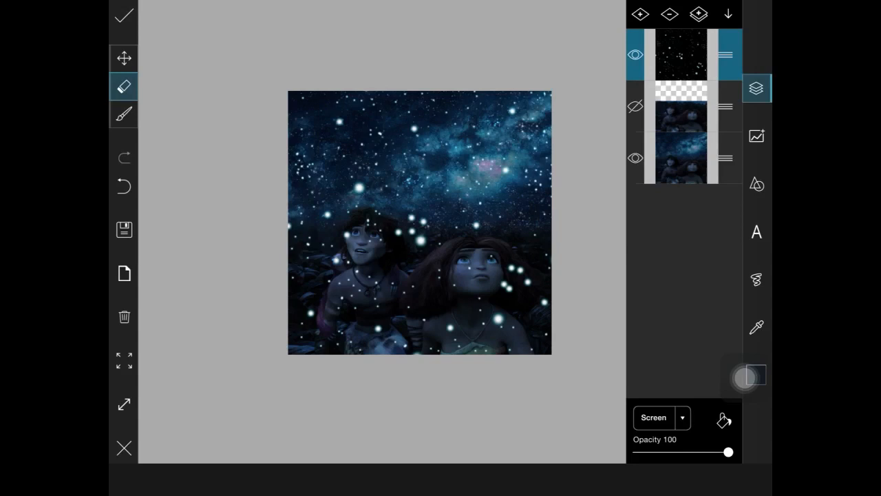
{"action": "left_click", "coordinate": [660, 417]}
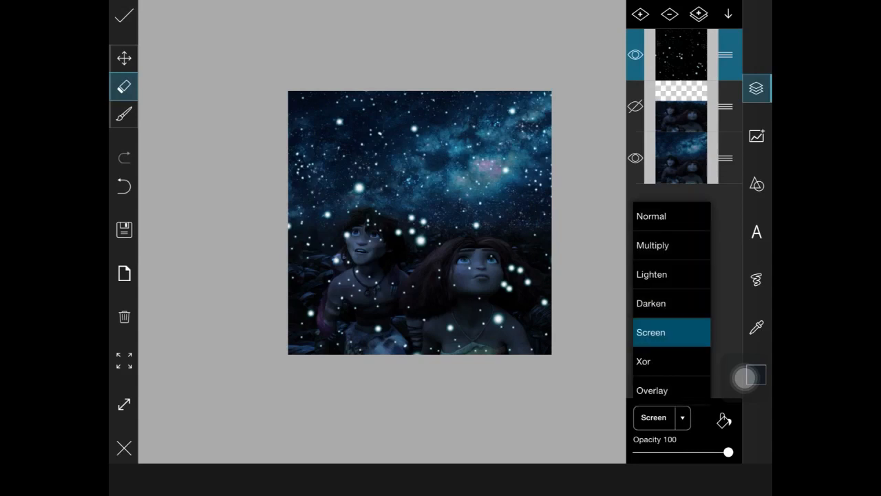
{"action": "left_click", "coordinate": [652, 390]}
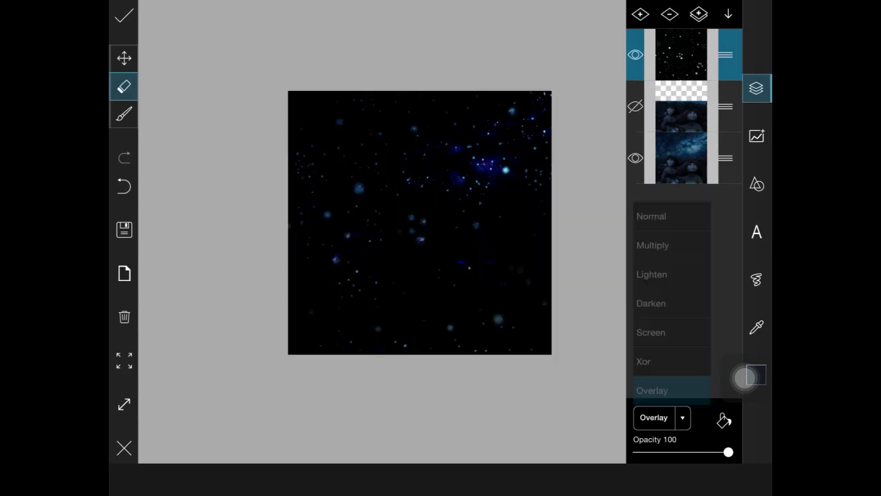
{"action": "left_click", "coordinate": [650, 303]}
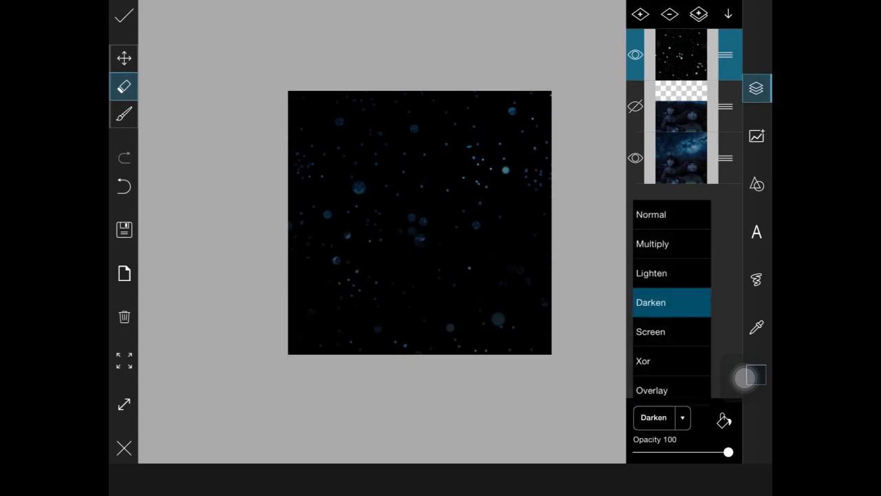
{"action": "left_click", "coordinate": [653, 246]}
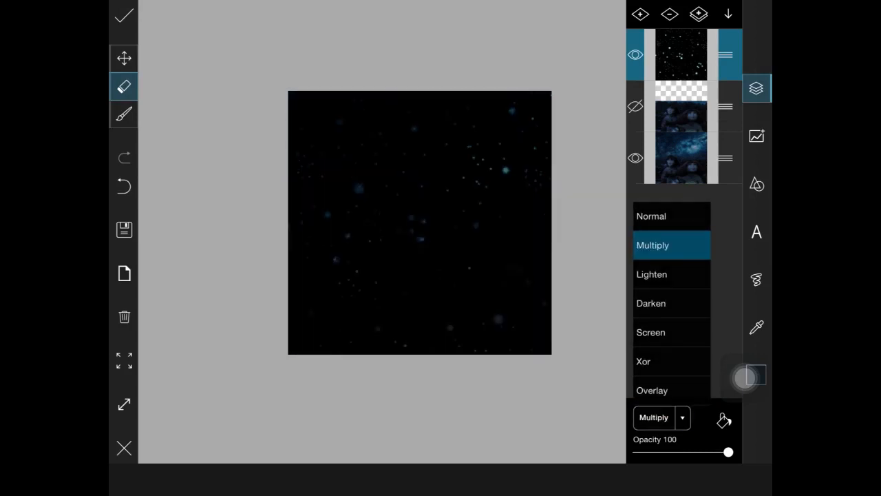
{"action": "left_click", "coordinate": [650, 332]}
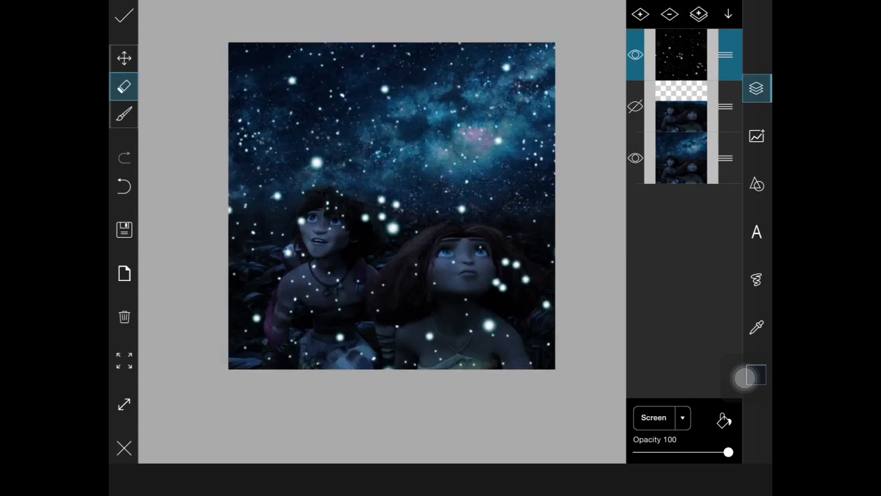
{"action": "left_click_drag", "start_coordinate": [728, 451], "coordinate": [686, 452]}
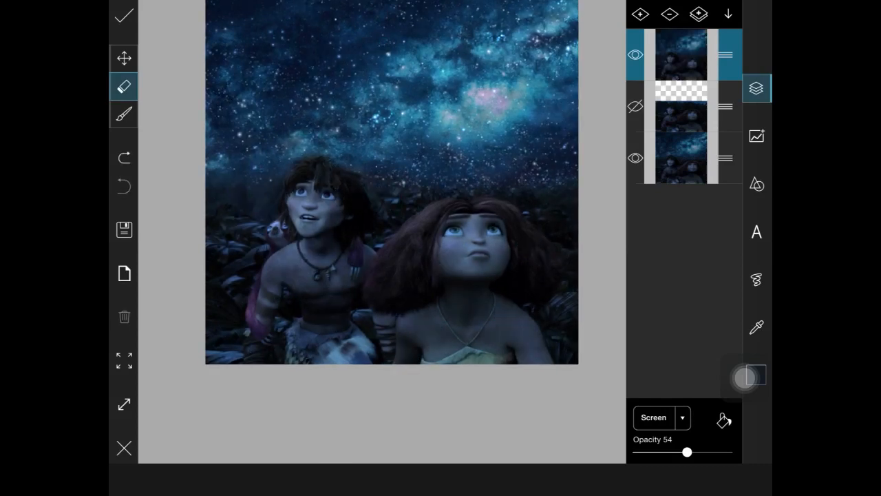
- Apply the layered blend to the starry characters picture
{"action": "left_click", "coordinate": [756, 137]}
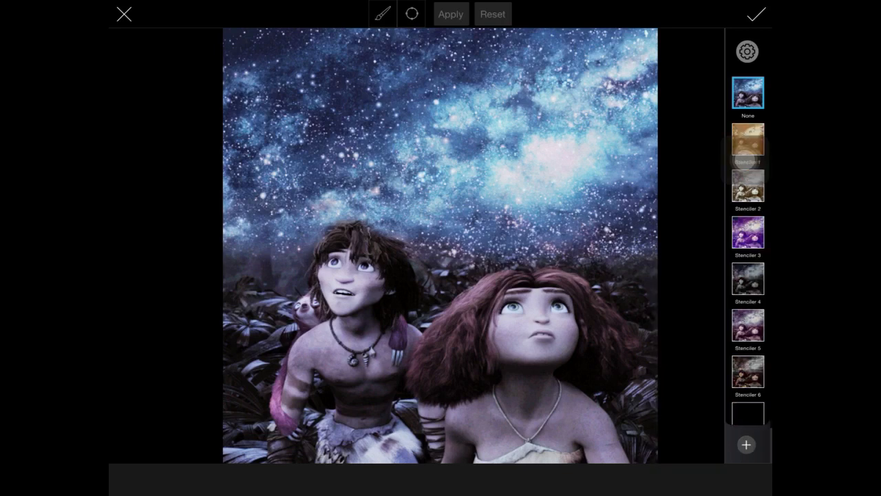
{"action": "left_click", "coordinate": [748, 278]}
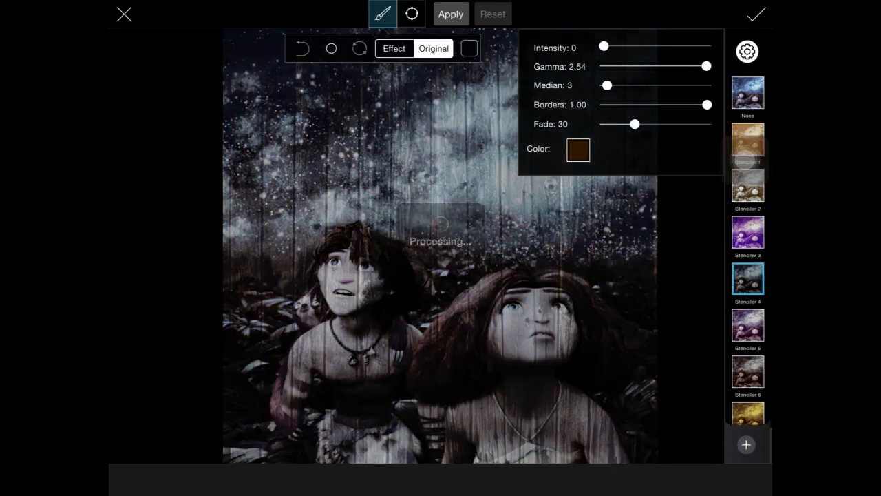
{"action": "left_click_drag", "start_coordinate": [604, 47], "coordinate": [676, 47]}
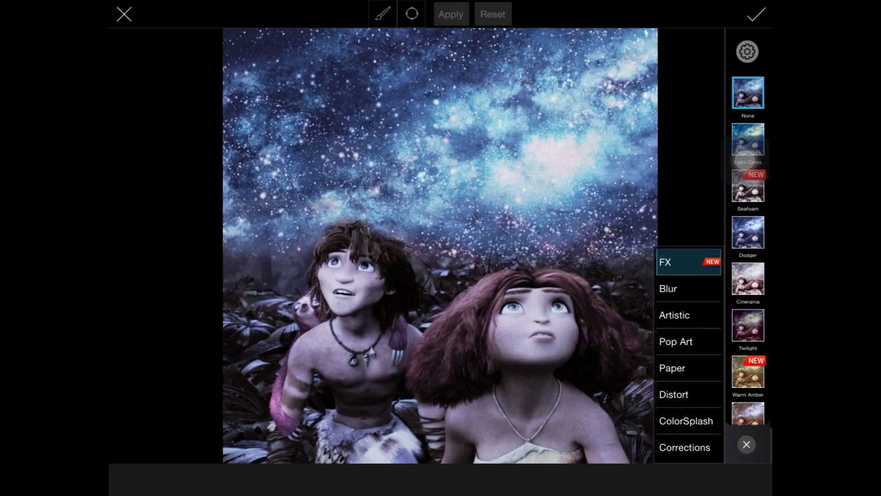
{"action": "scroll", "scroll_direction": "down", "scroll_amount": 3}
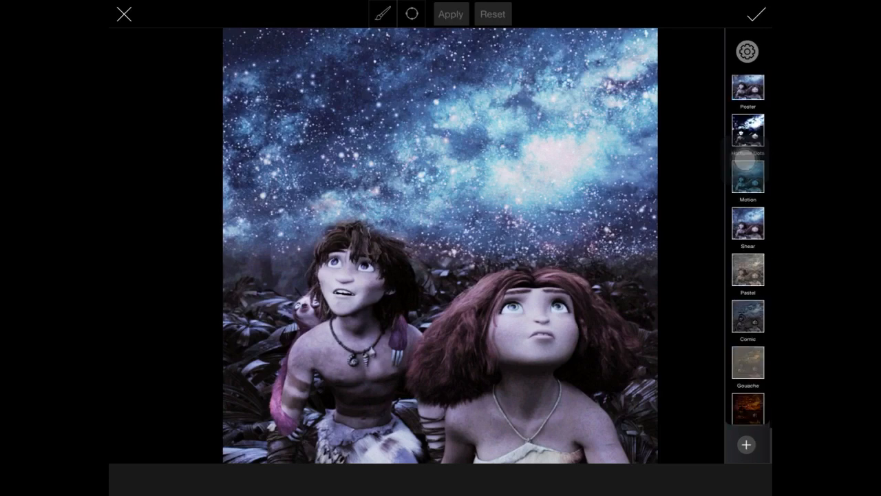
{"action": "left_click", "coordinate": [748, 221]}
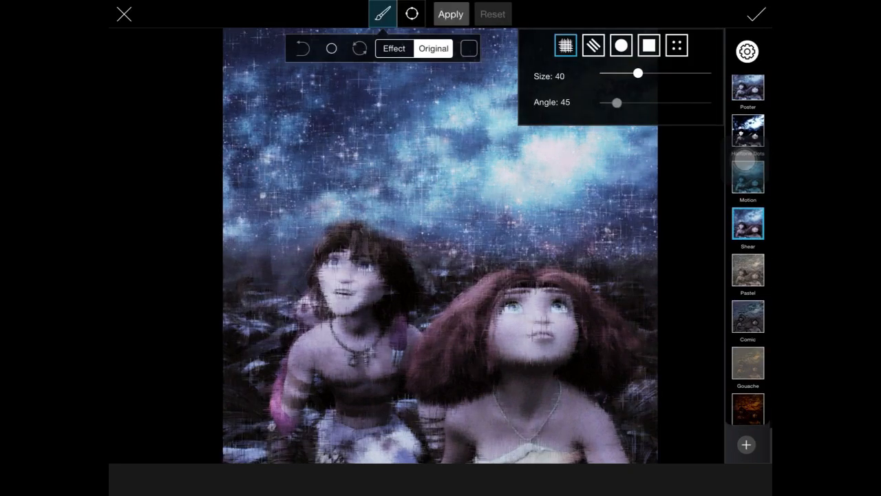
{"action": "left_click_drag", "start_coordinate": [639, 73], "coordinate": [632, 73]}
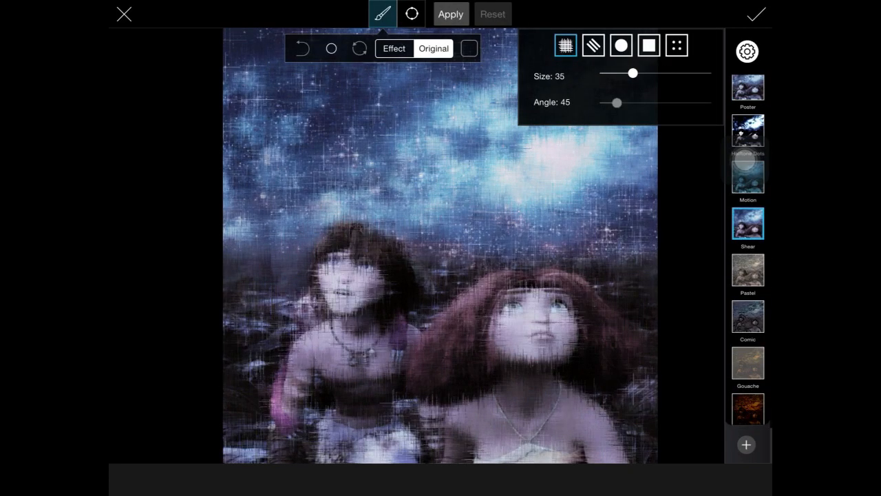
{"action": "left_click_drag", "start_coordinate": [633, 73], "coordinate": [614, 73]}
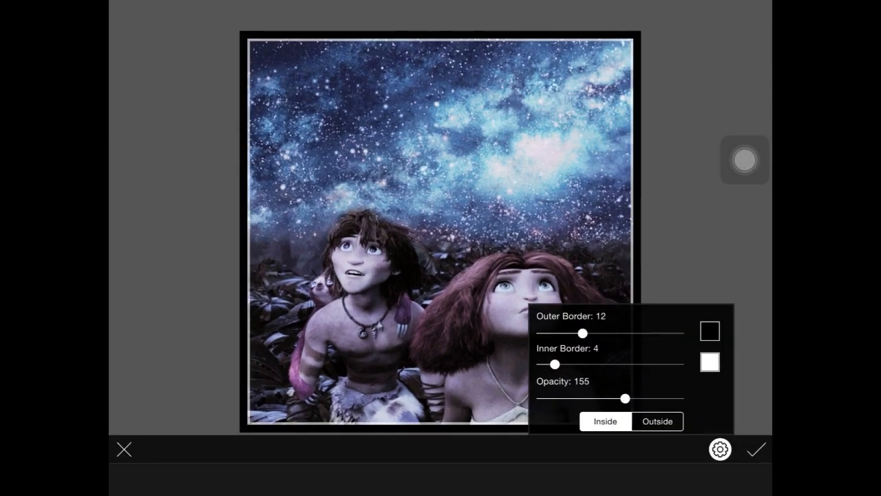
- Set outer border 0, inner border 25 at opacity 23, and apply the frame
{"action": "left_click_drag", "start_coordinate": [583, 334], "coordinate": [540, 333]}
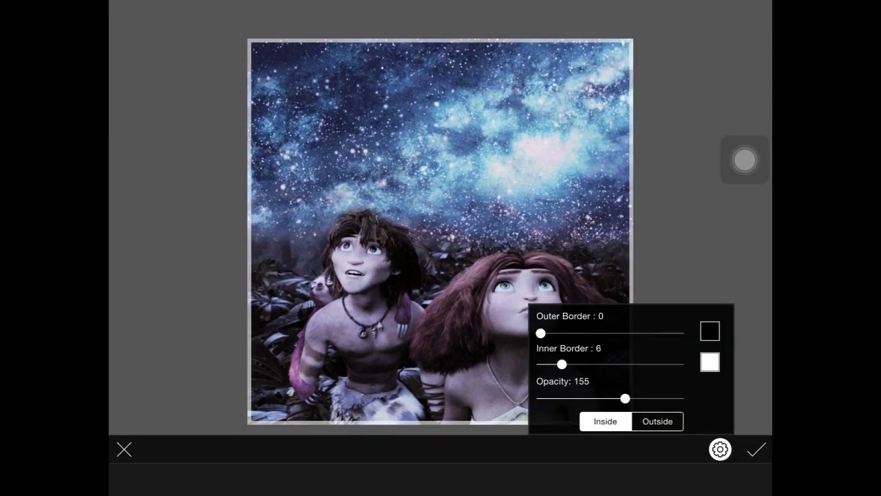
{"action": "left_click_drag", "start_coordinate": [562, 363], "coordinate": [639, 364]}
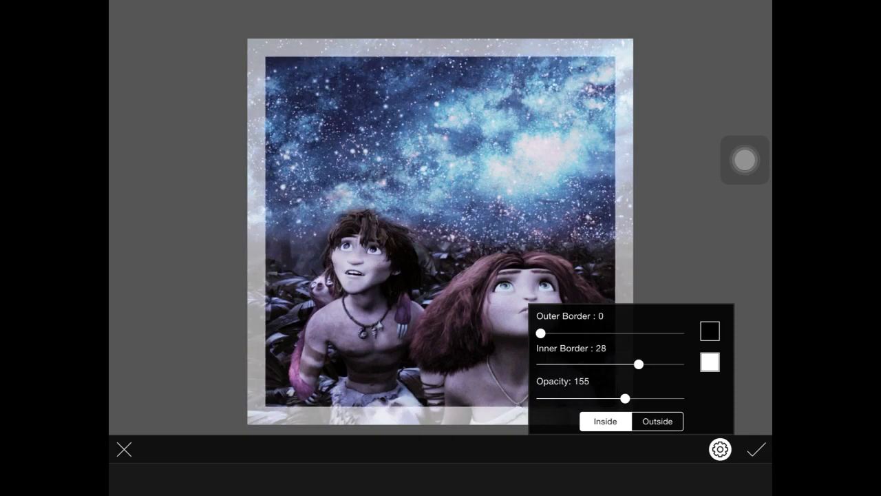
{"action": "left_click_drag", "start_coordinate": [624, 398], "coordinate": [565, 398]}
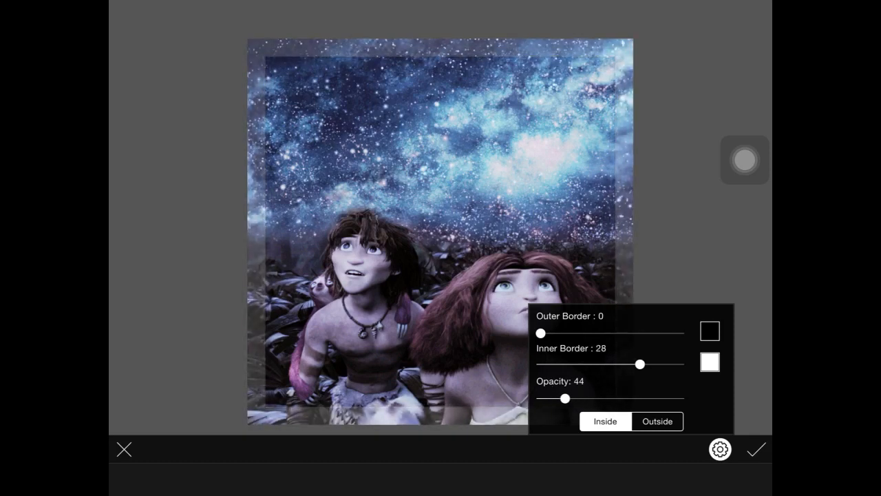
{"action": "left_click_drag", "start_coordinate": [564, 400], "coordinate": [558, 399]}
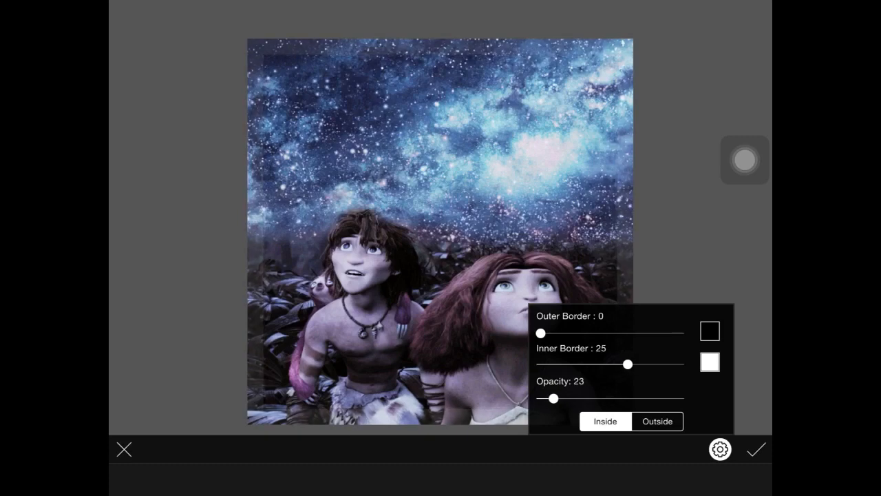
{"action": "left_click", "coordinate": [757, 449]}
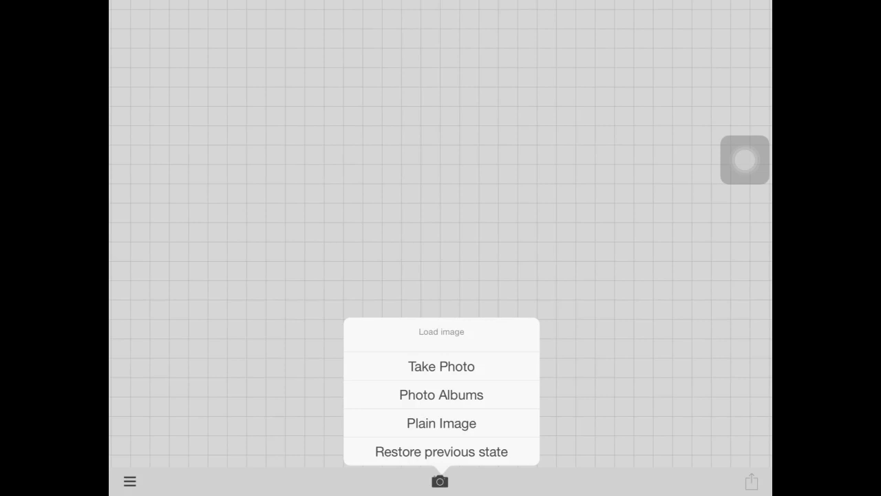
- Load the framed picture from albums unfiltered and insert the EDITSEMINARS preset caption for resizing
{"action": "left_click", "coordinate": [441, 394]}
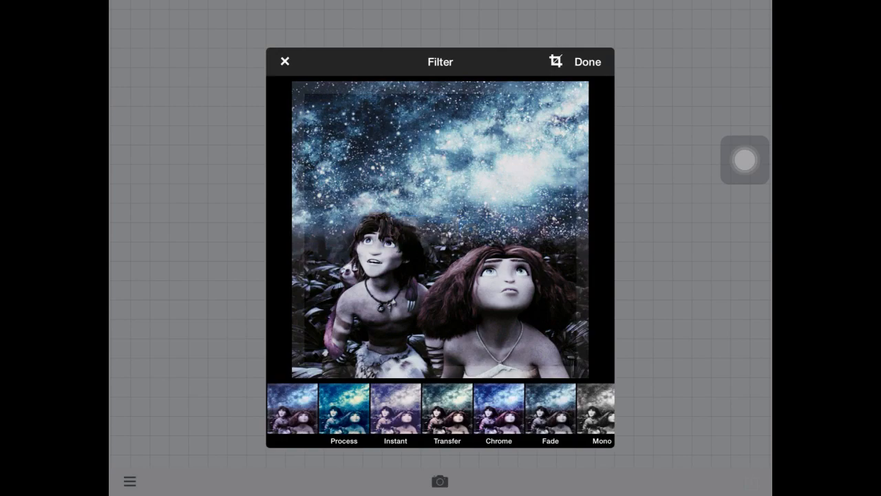
{"action": "left_click", "coordinate": [586, 61]}
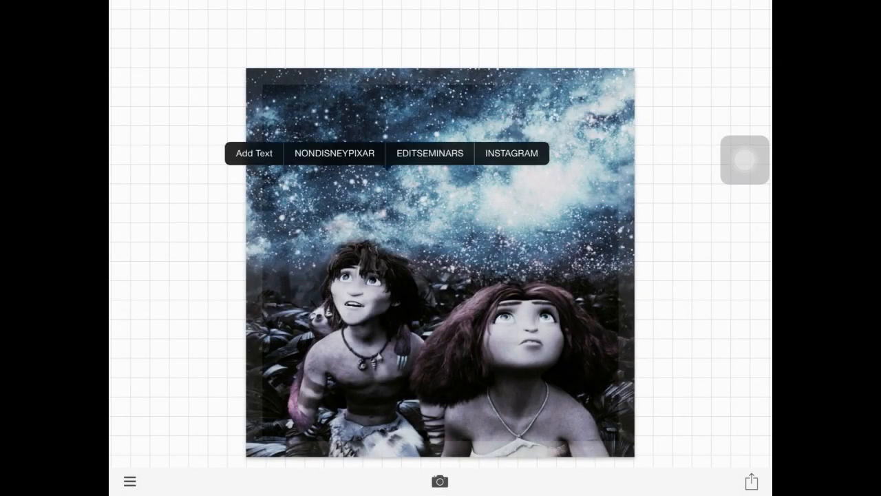
{"action": "left_click", "coordinate": [440, 481]}
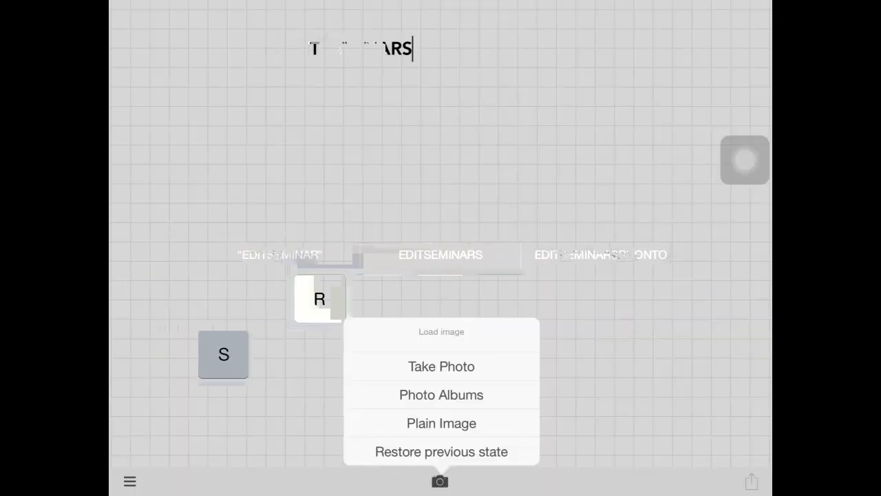
{"action": "left_click", "coordinate": [441, 394]}
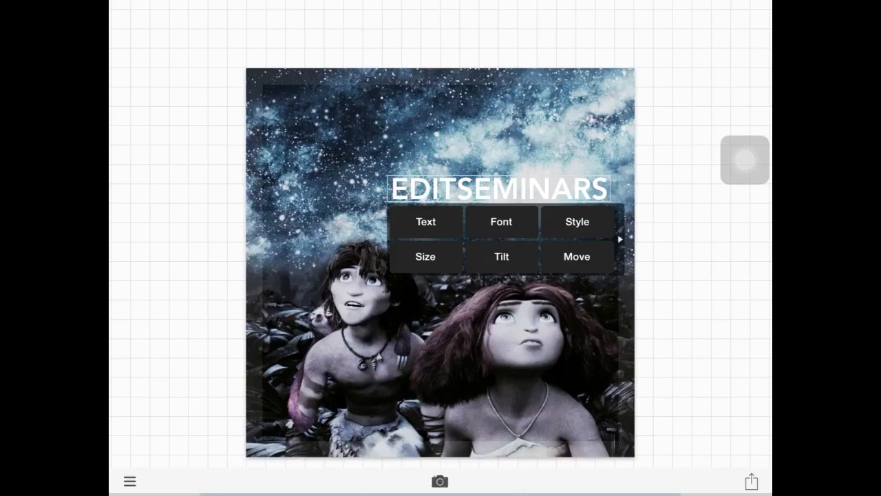
{"action": "left_click", "coordinate": [424, 256]}
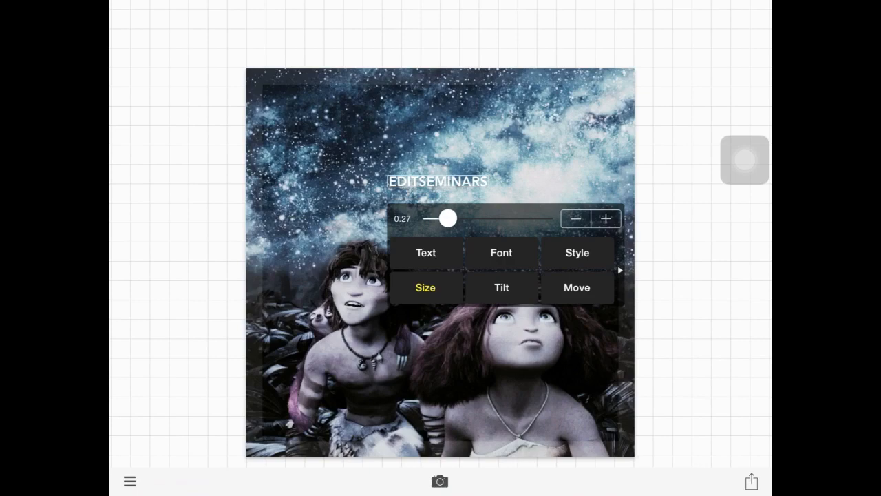